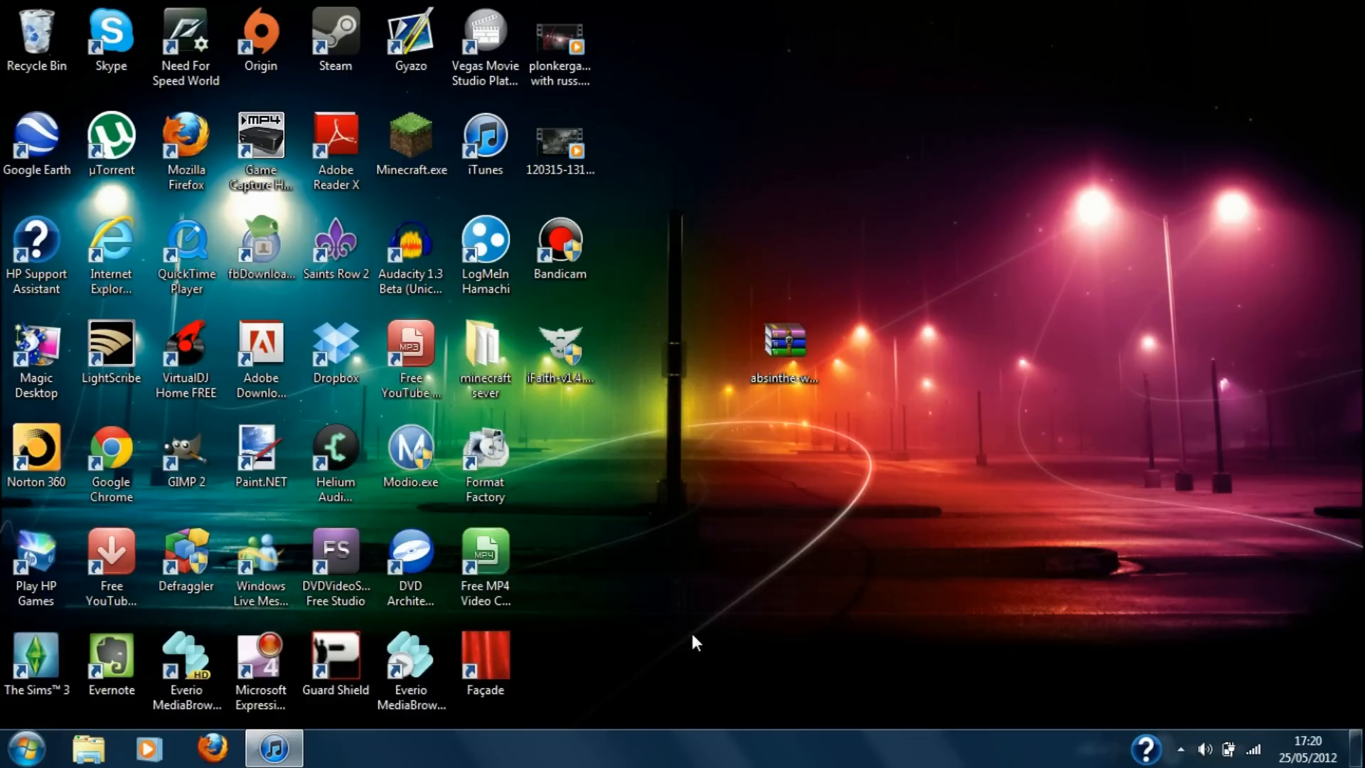
mouse_move(824, 481)
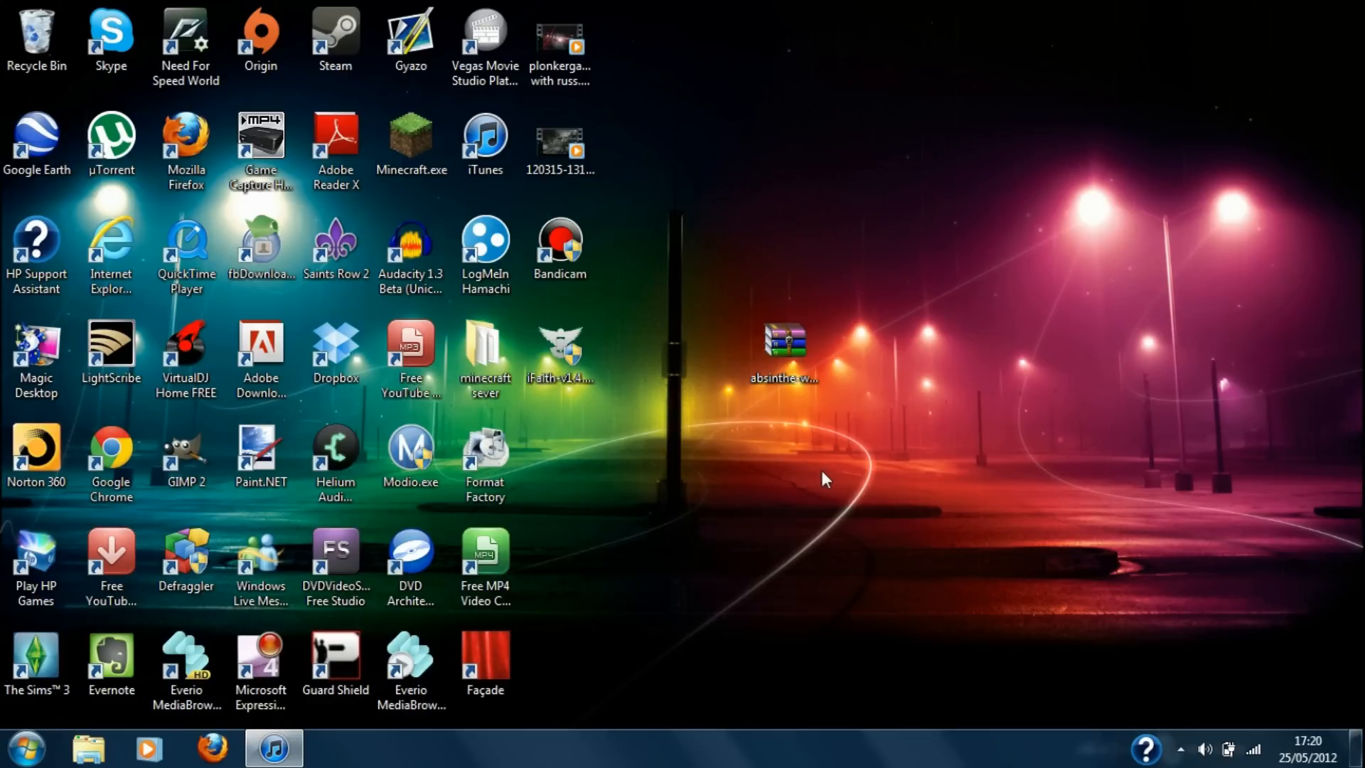
mouse_move(778, 413)
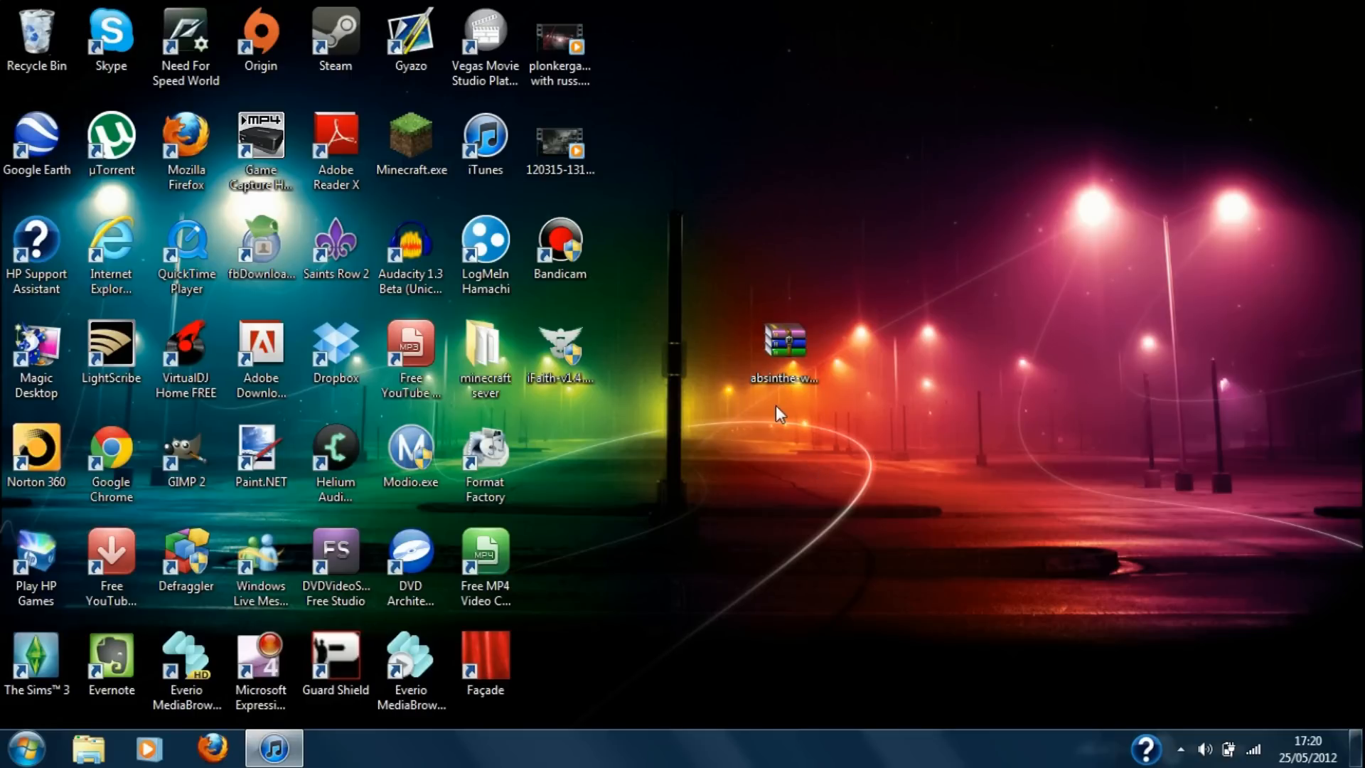
Select the absinthe zip archive on the desktop and open it in WinRAR.
click(783, 347)
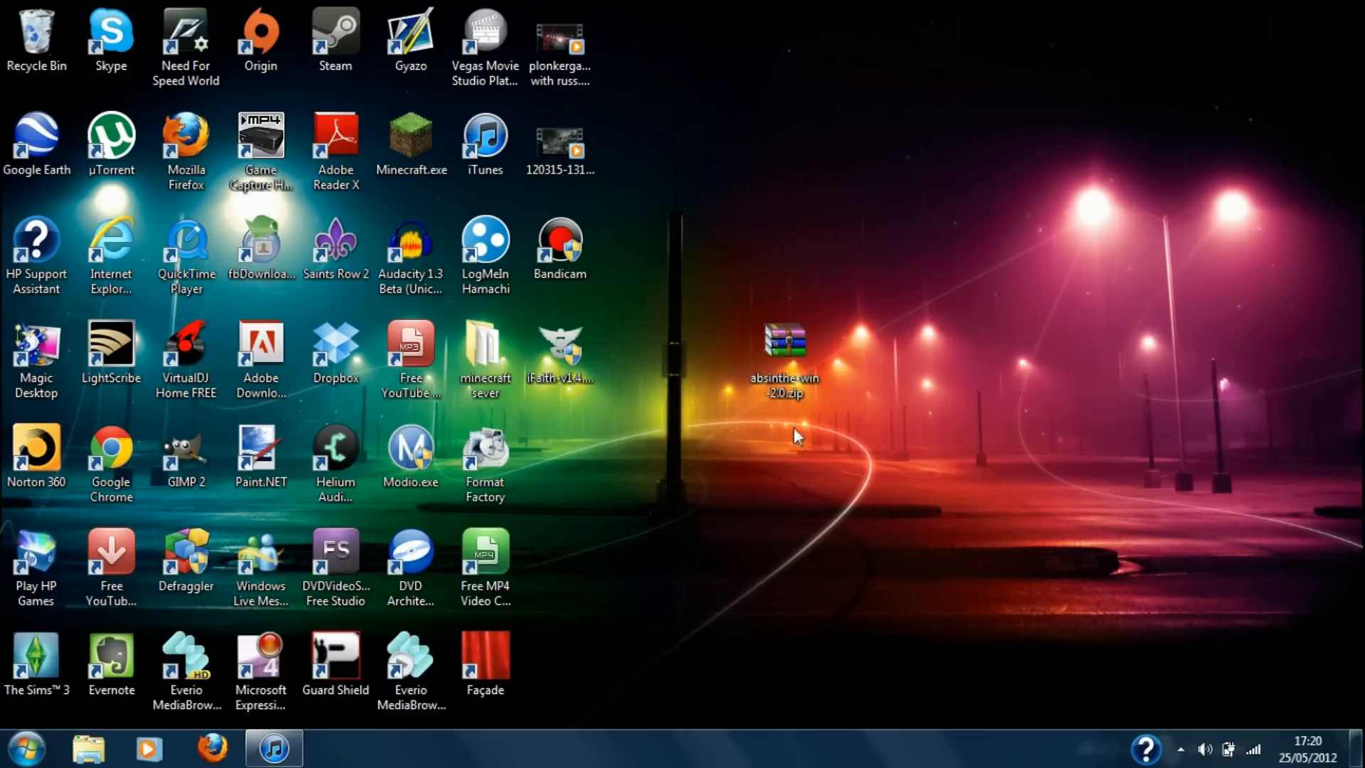
click(784, 346)
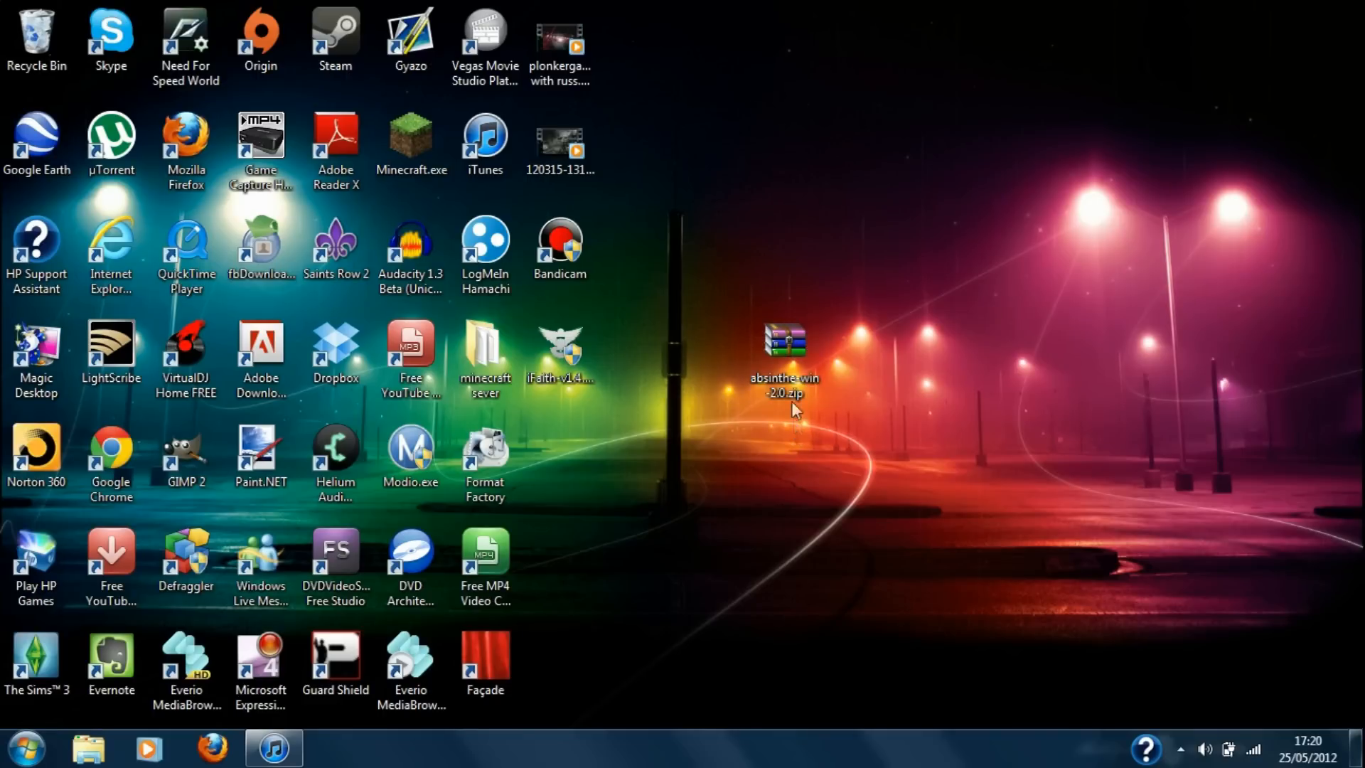
click(782, 347)
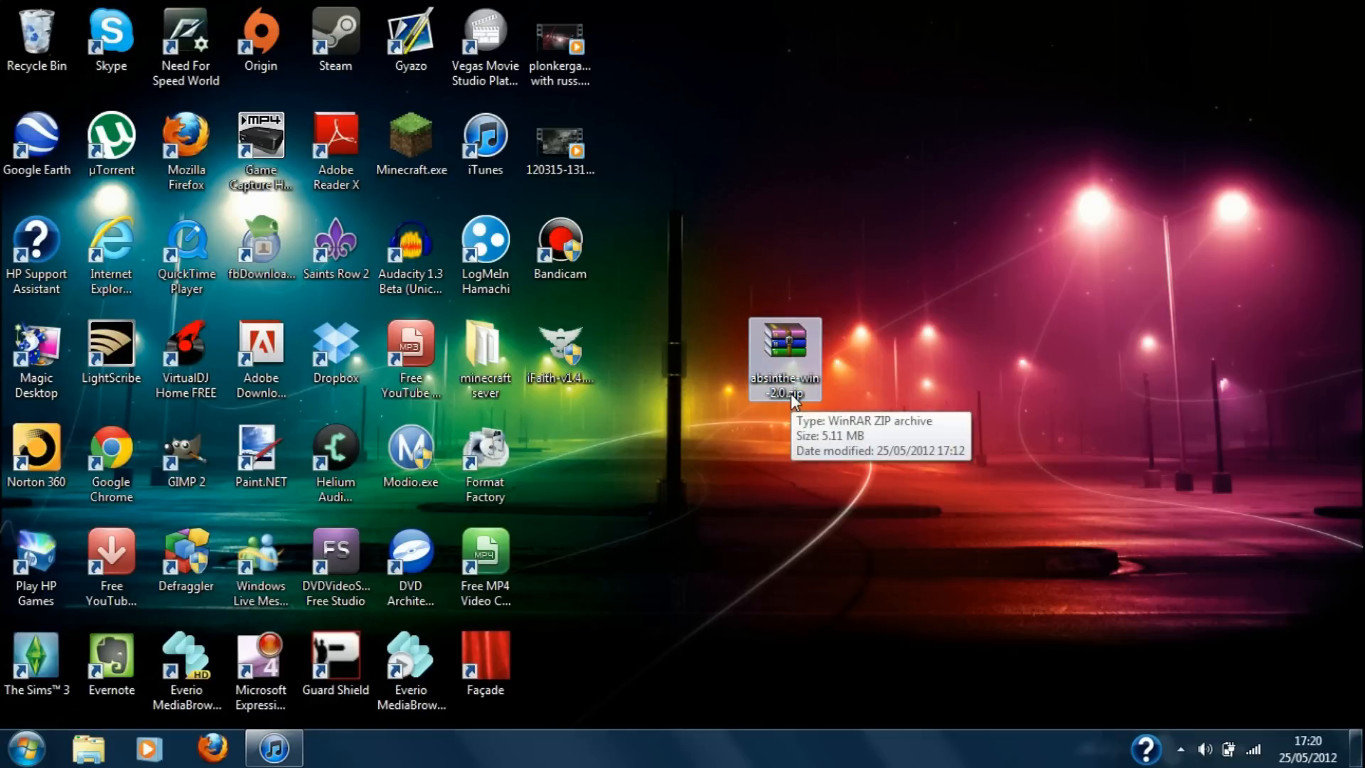
mouse_move(793, 401)
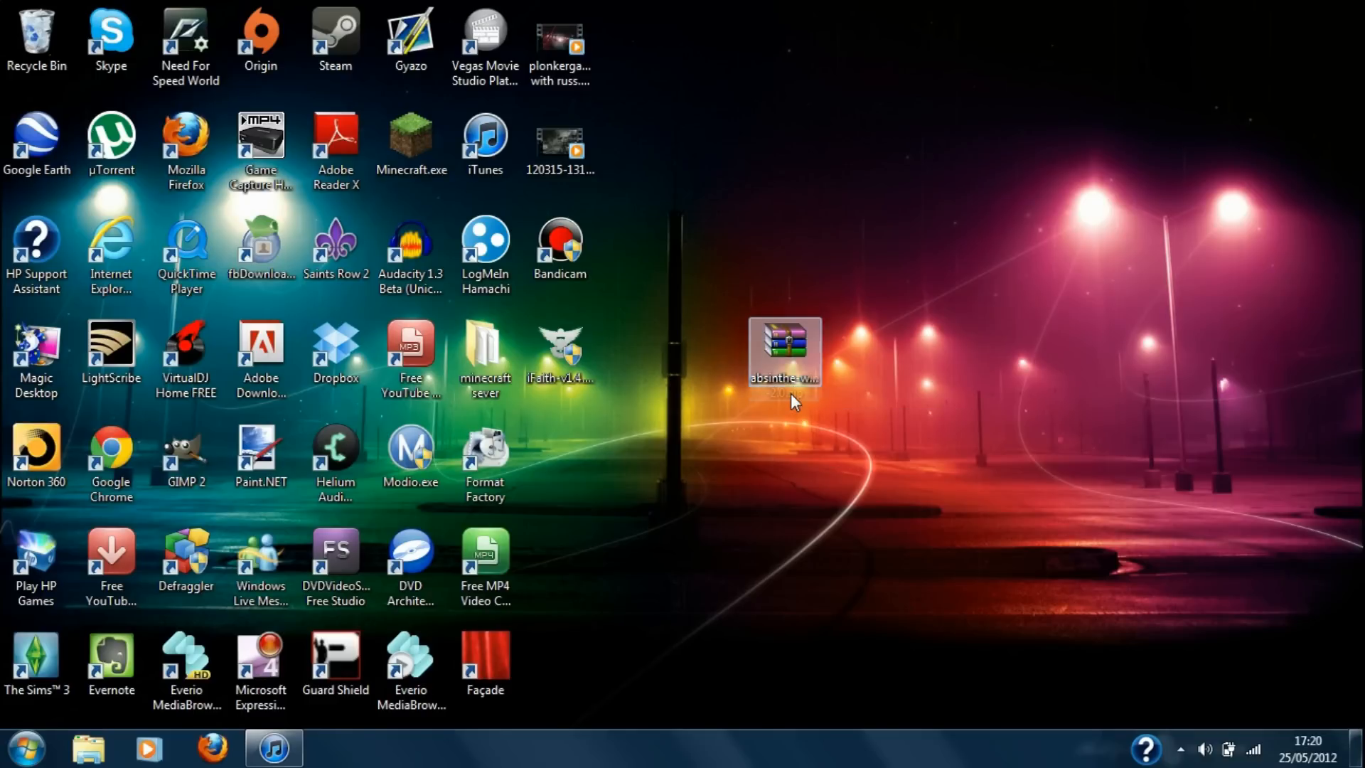
double_click(784, 347)
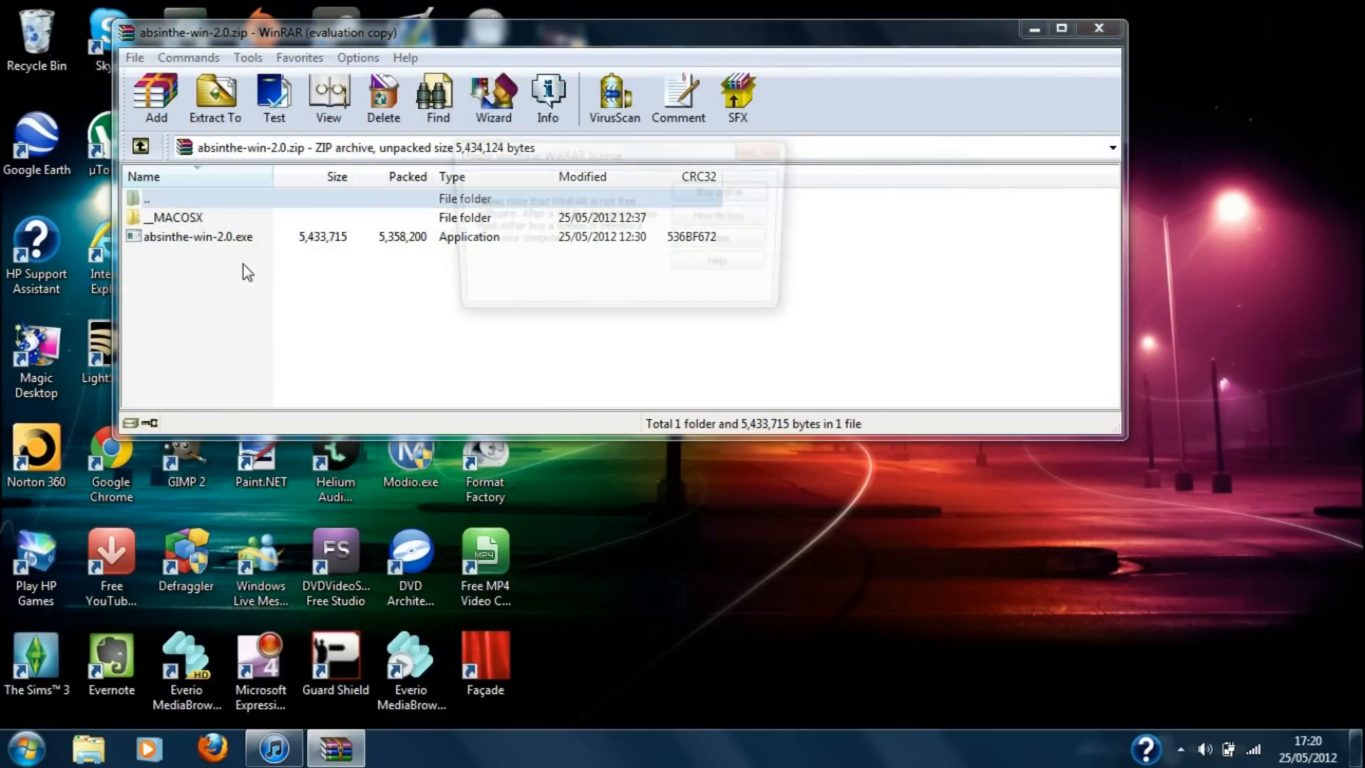
Drag absinthe-win-2.0.exe out of the archive onto the desktop, leaving the __MACOSX folder behind.
click(149, 199)
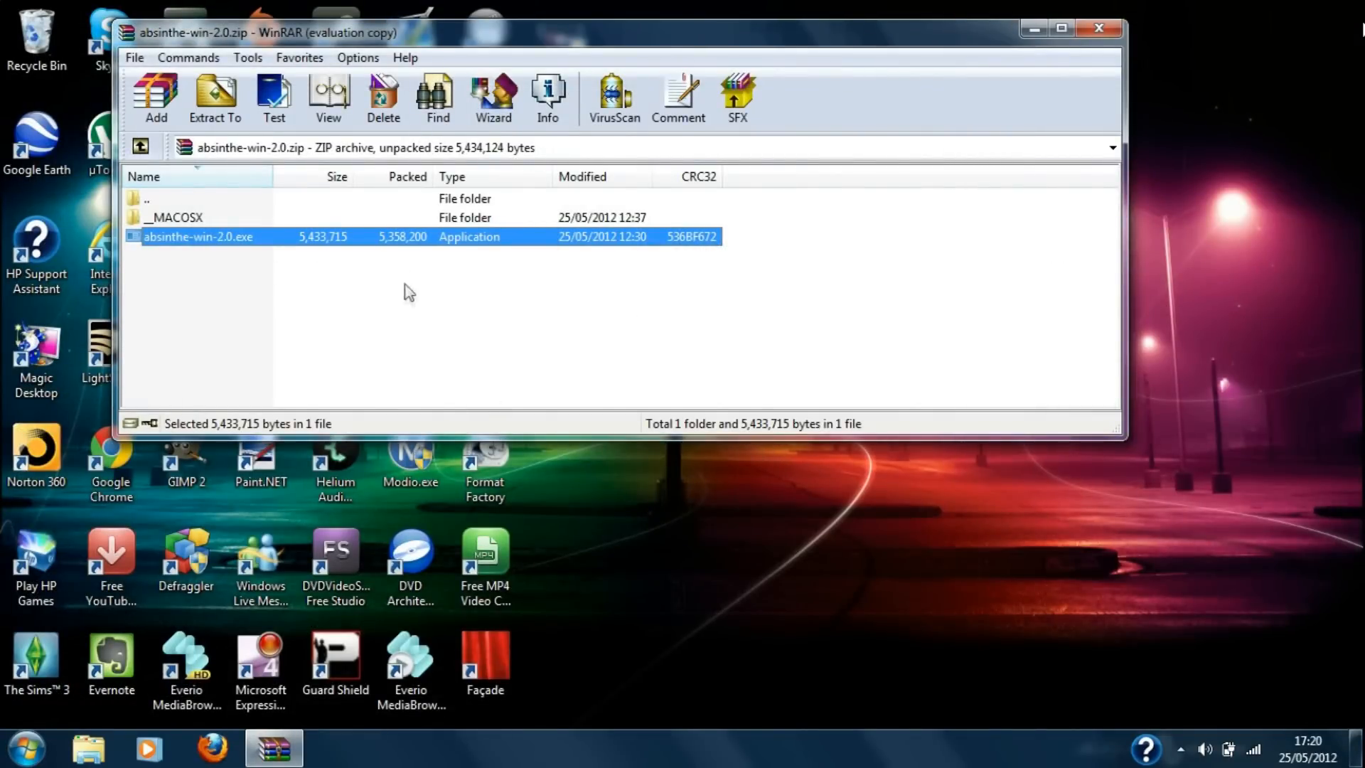
mouse_move(1049, 51)
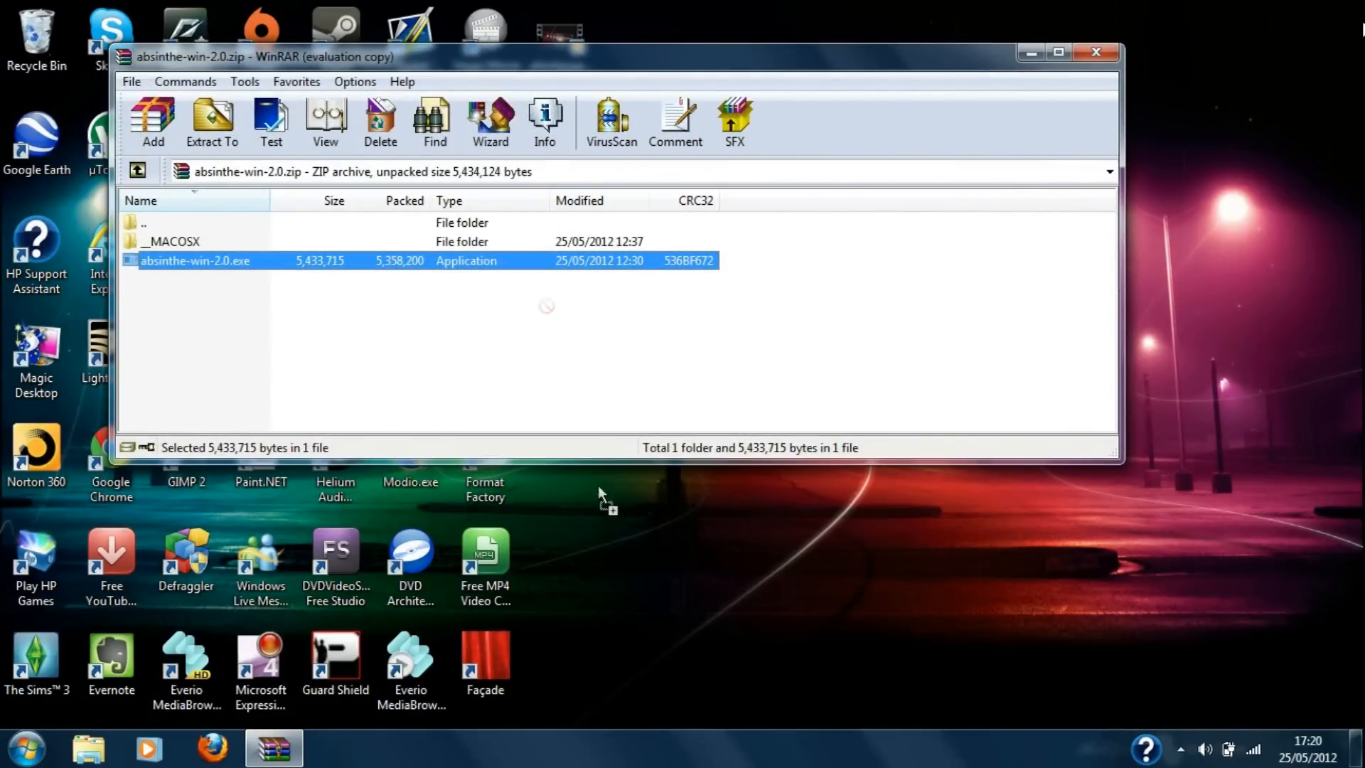
drag(195, 260, 635, 566)
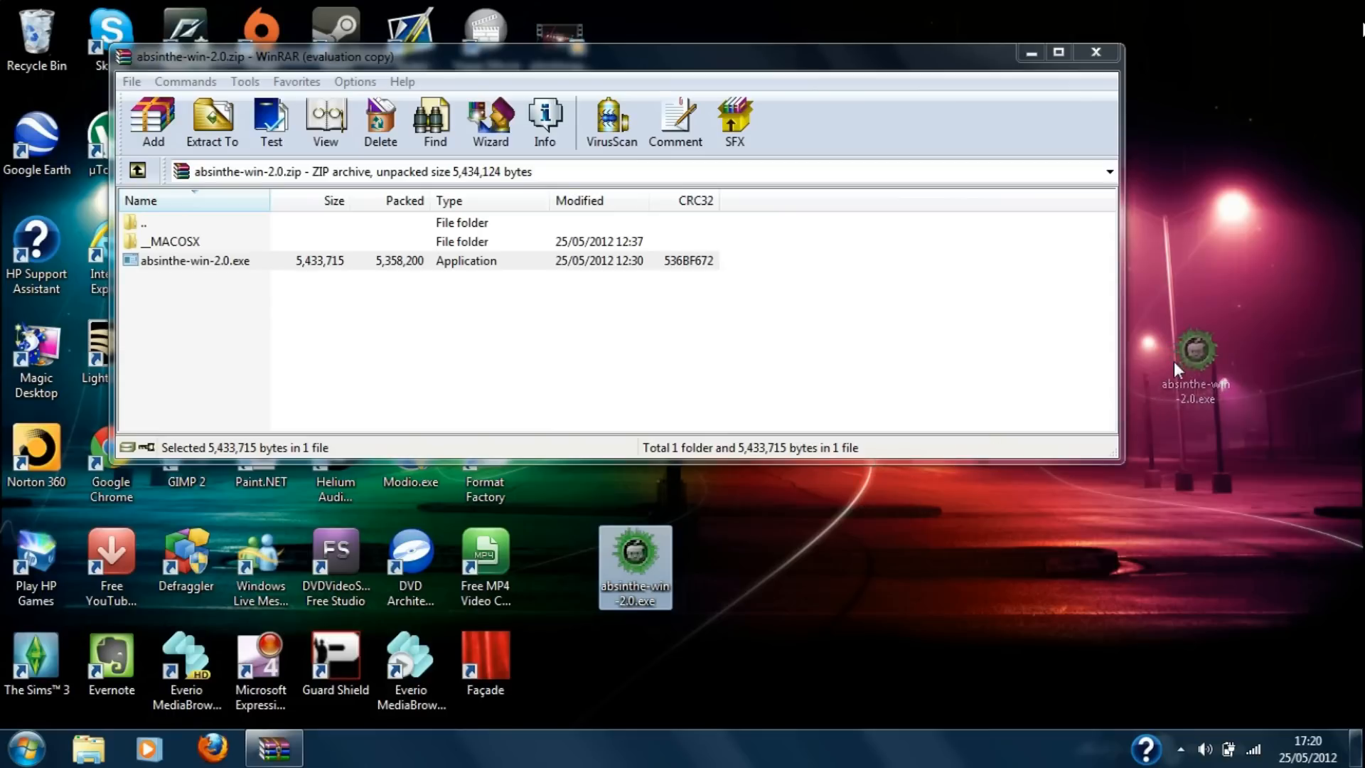
click(170, 241)
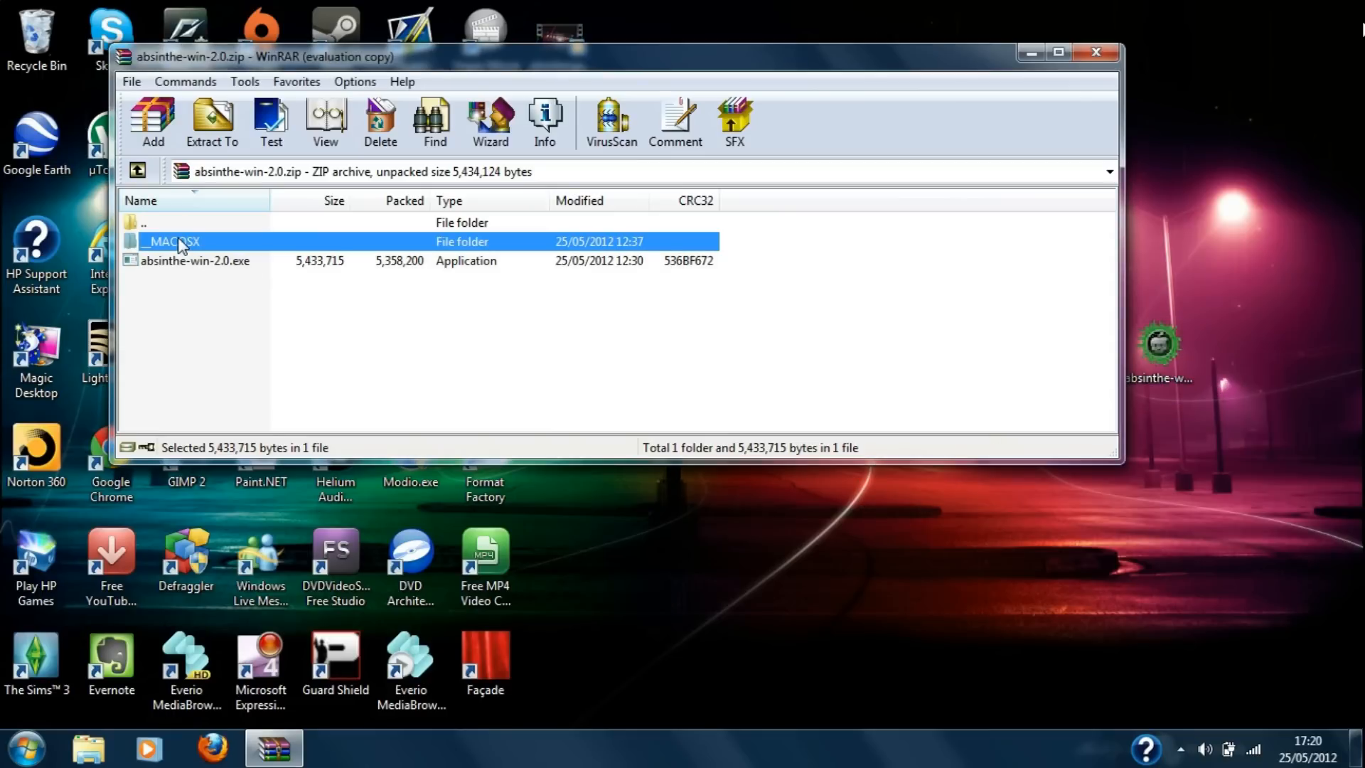
double_click(169, 241)
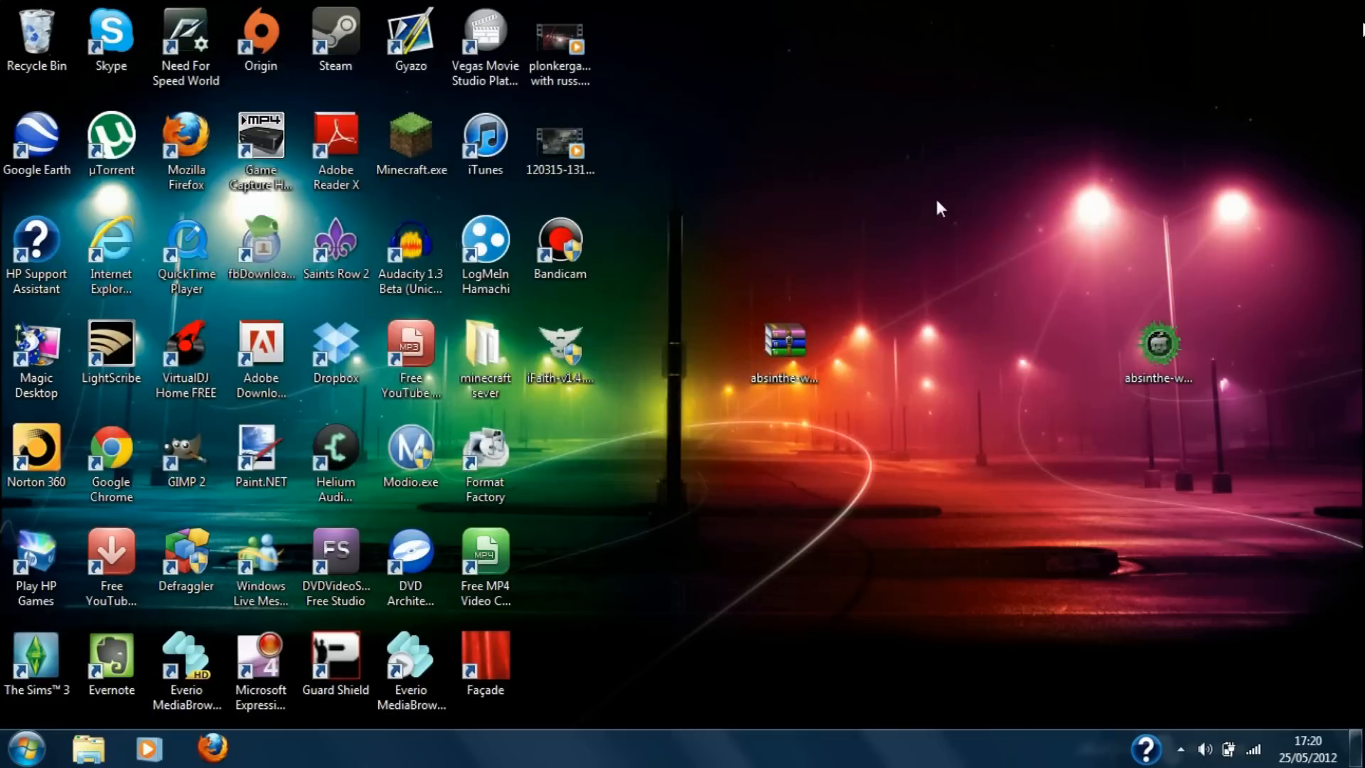
Tidy the zip and exe icons on the desktop, then run absinthe-win-2.0.exe to extract its folder.
drag(782, 340, 589, 435)
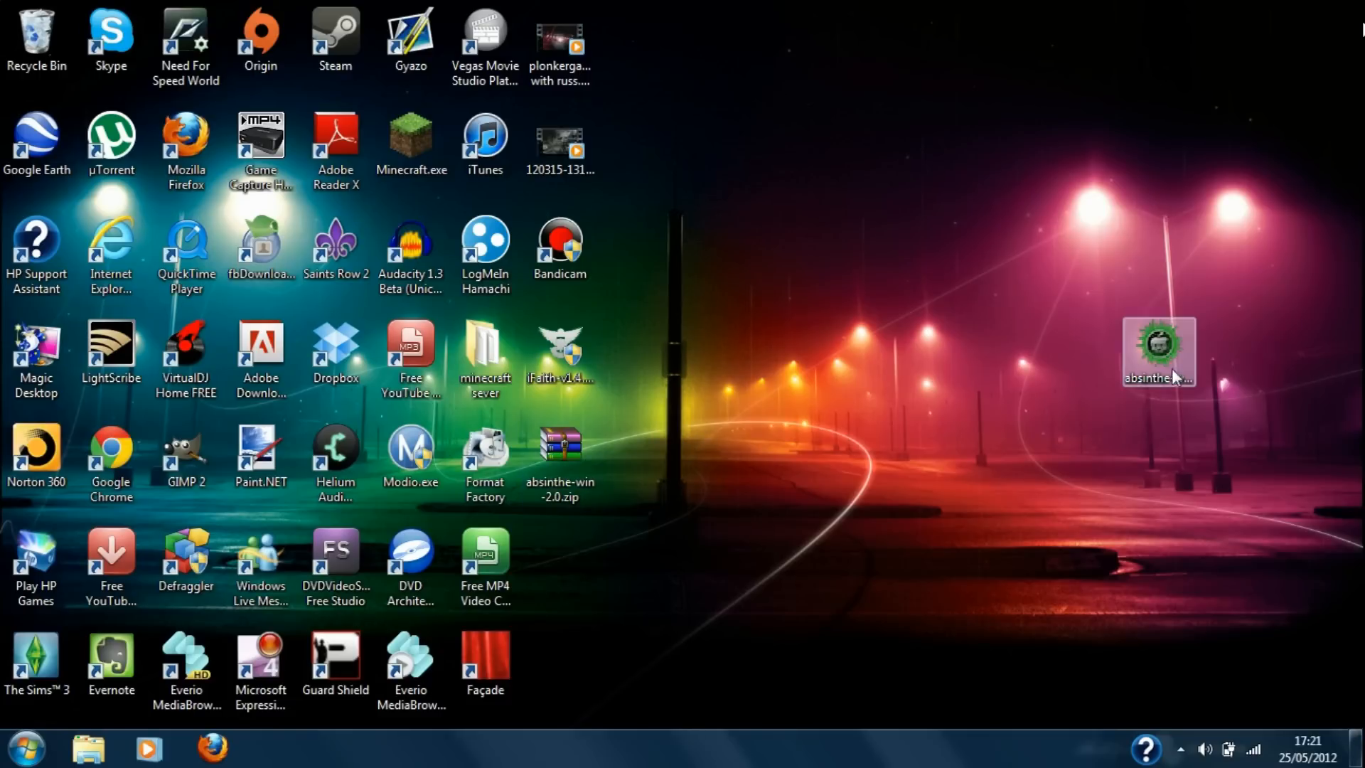
drag(1159, 351, 785, 351)
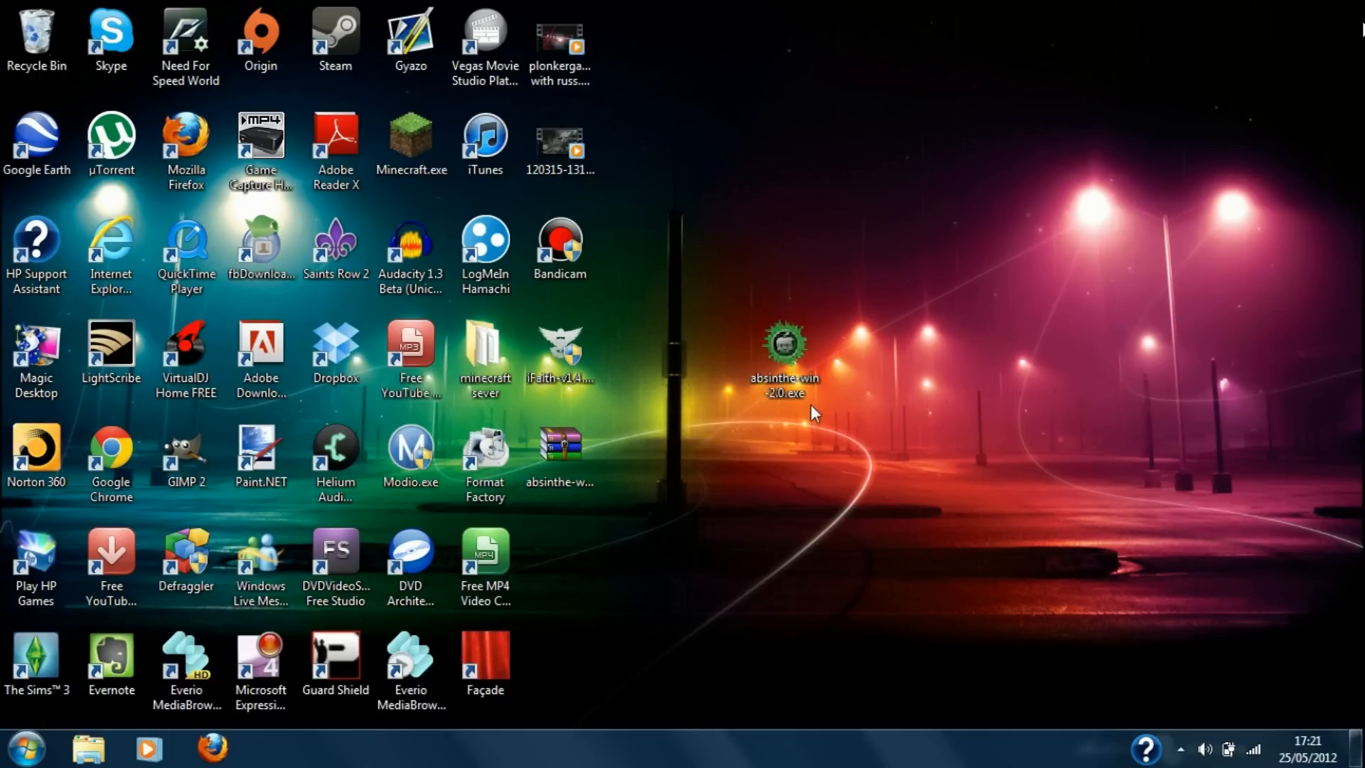
double_click(785, 342)
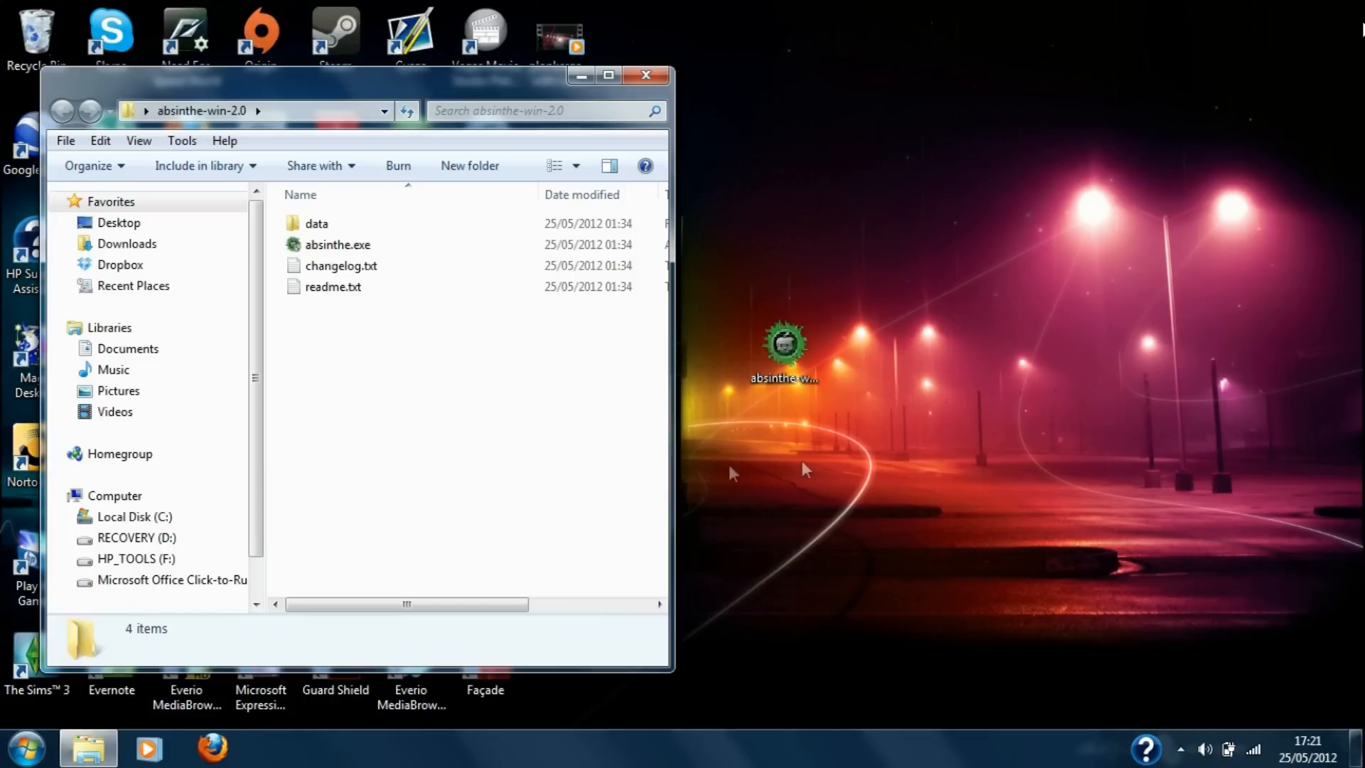
Launch absinthe.exe from the extracted absinthe-win-2.0 folder.
click(788, 349)
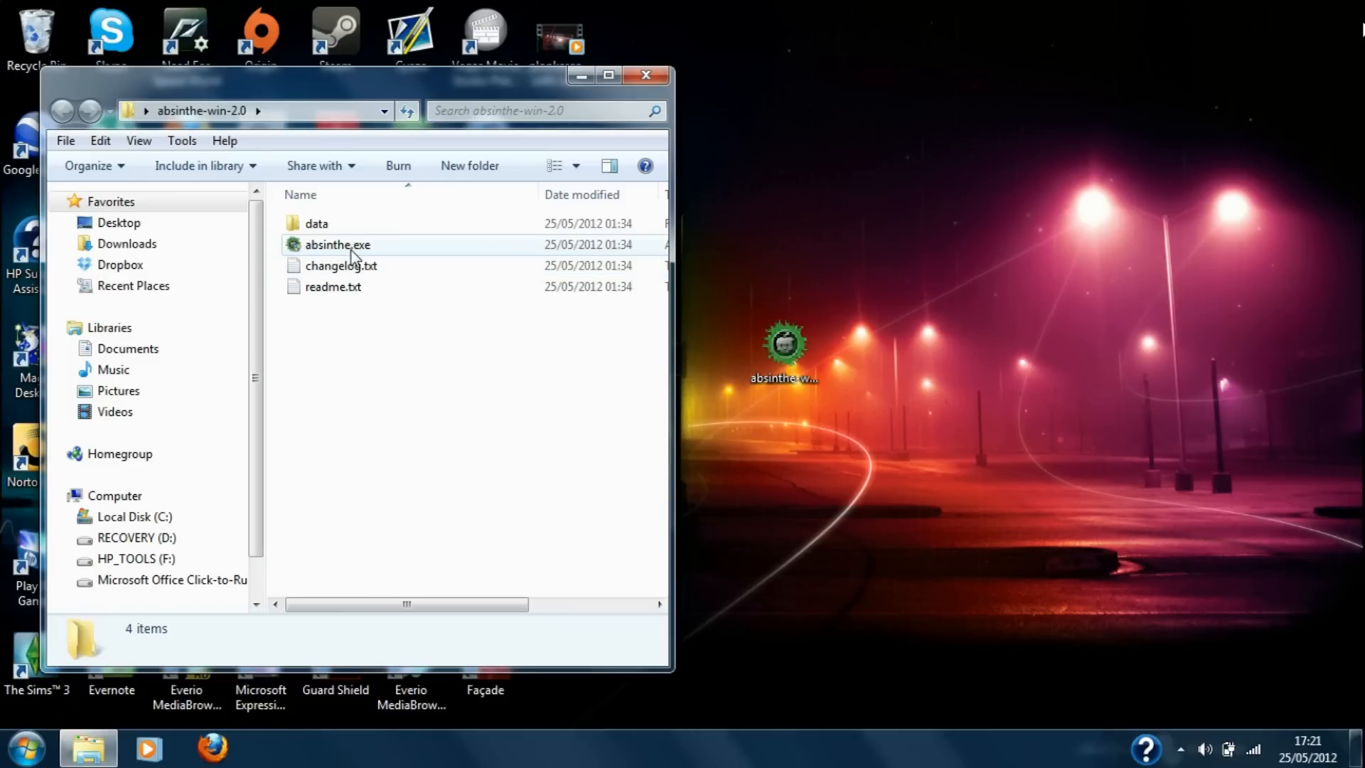
click(339, 245)
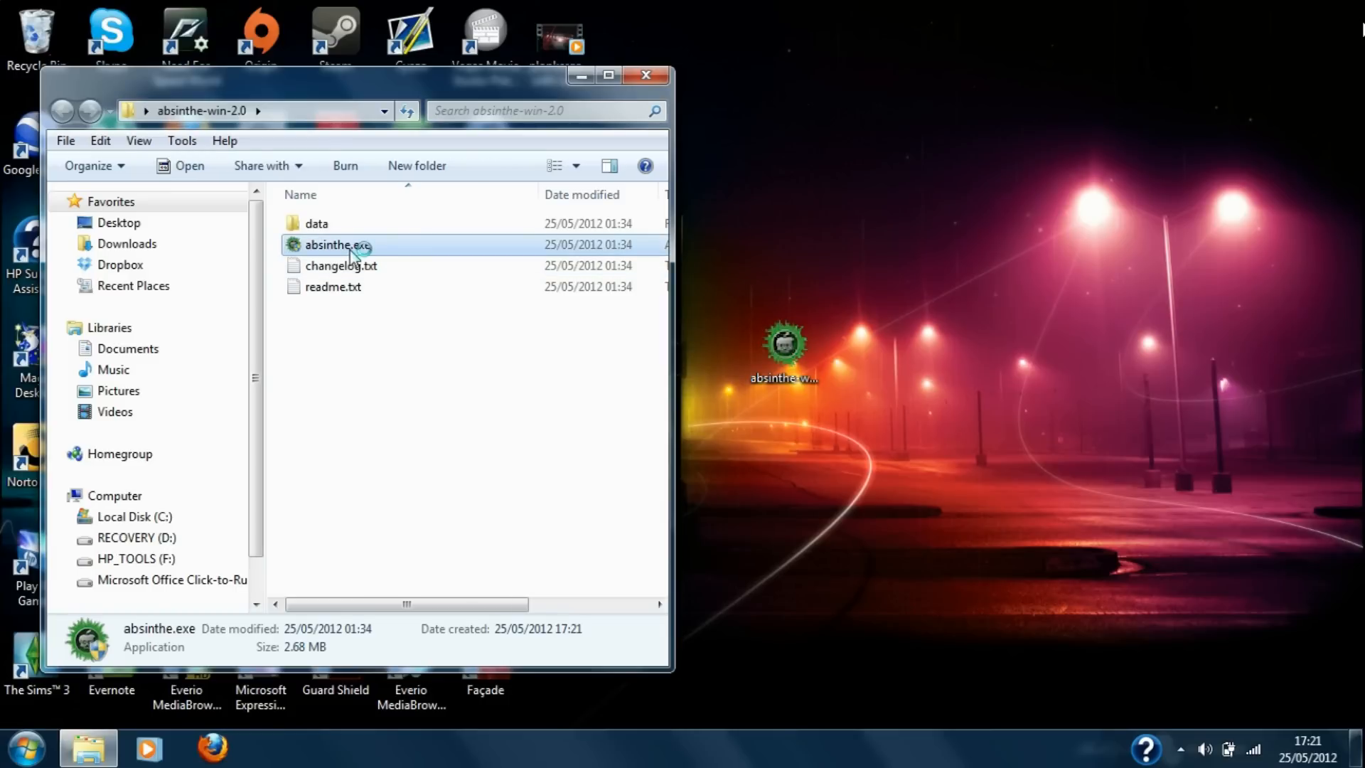
double_click(335, 245)
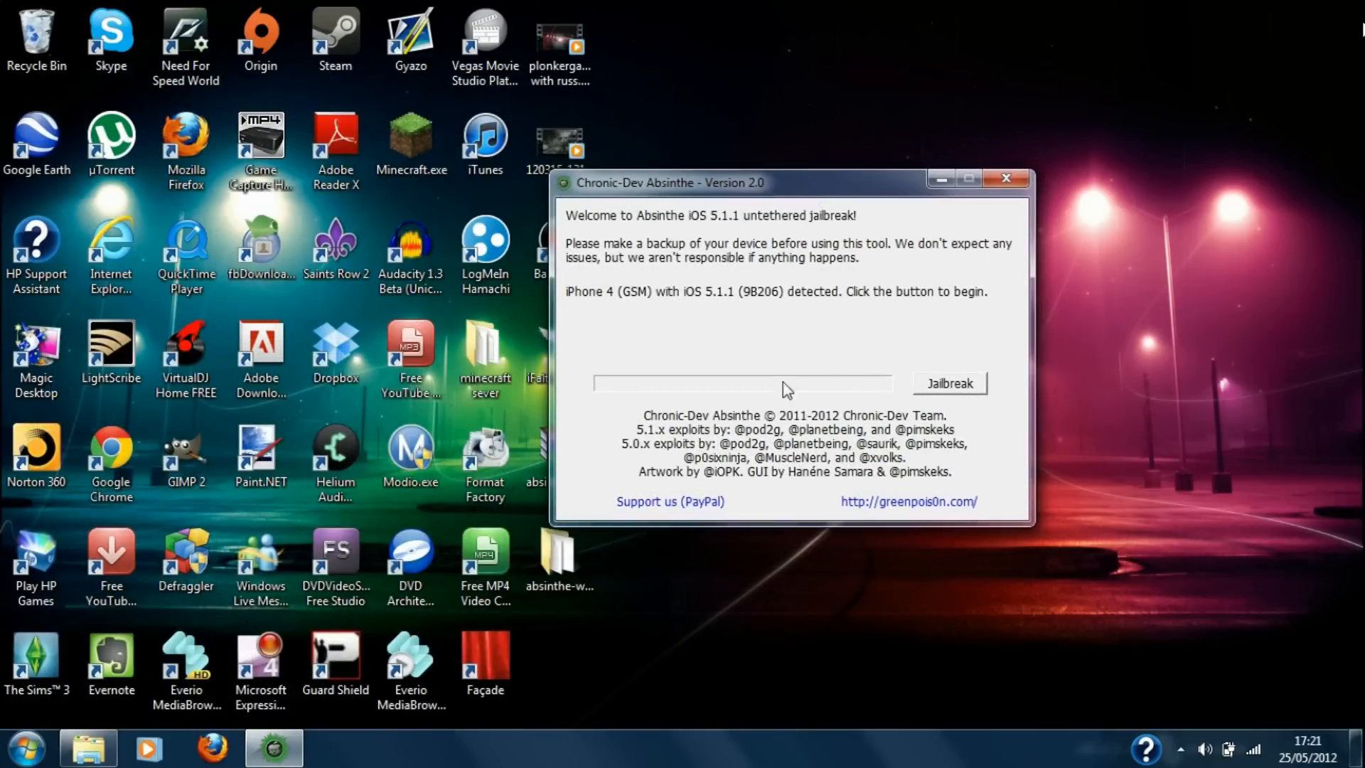
mouse_move(632, 314)
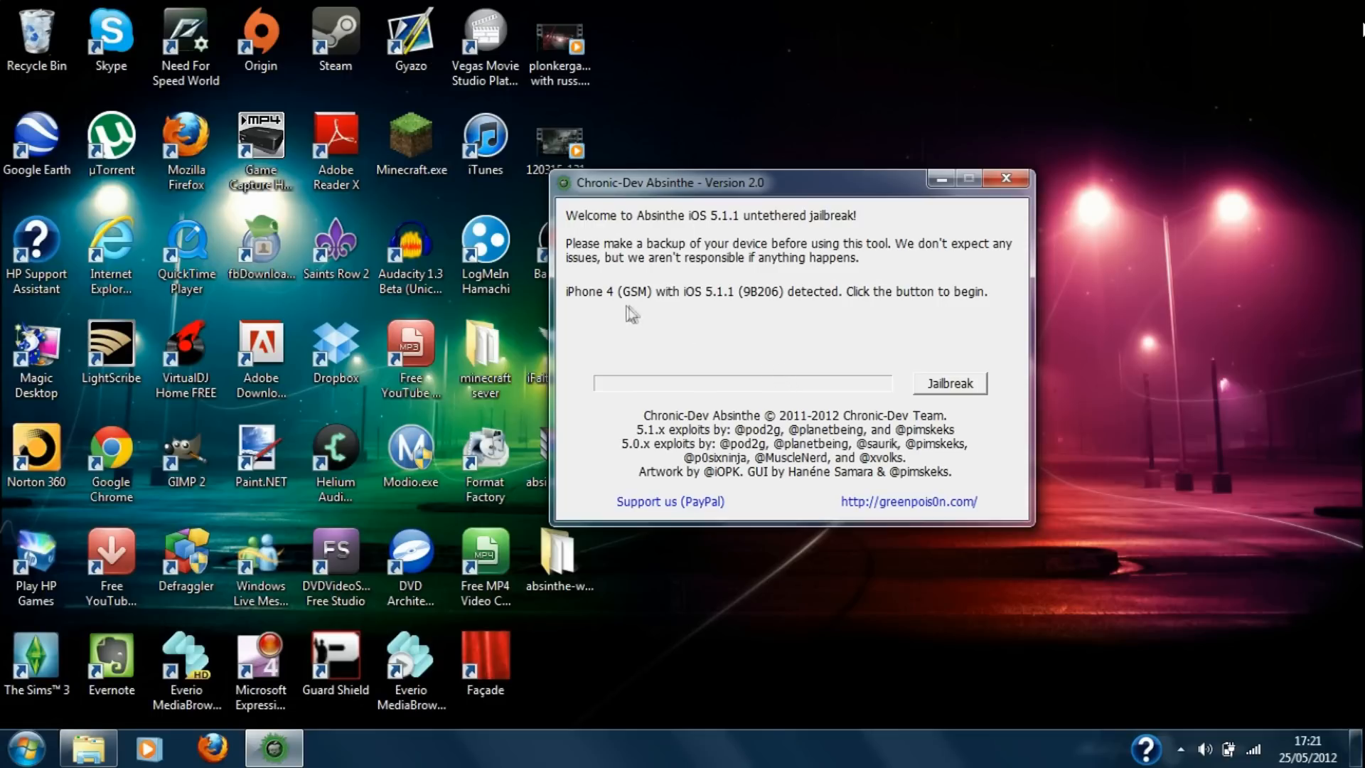
mouse_move(615, 302)
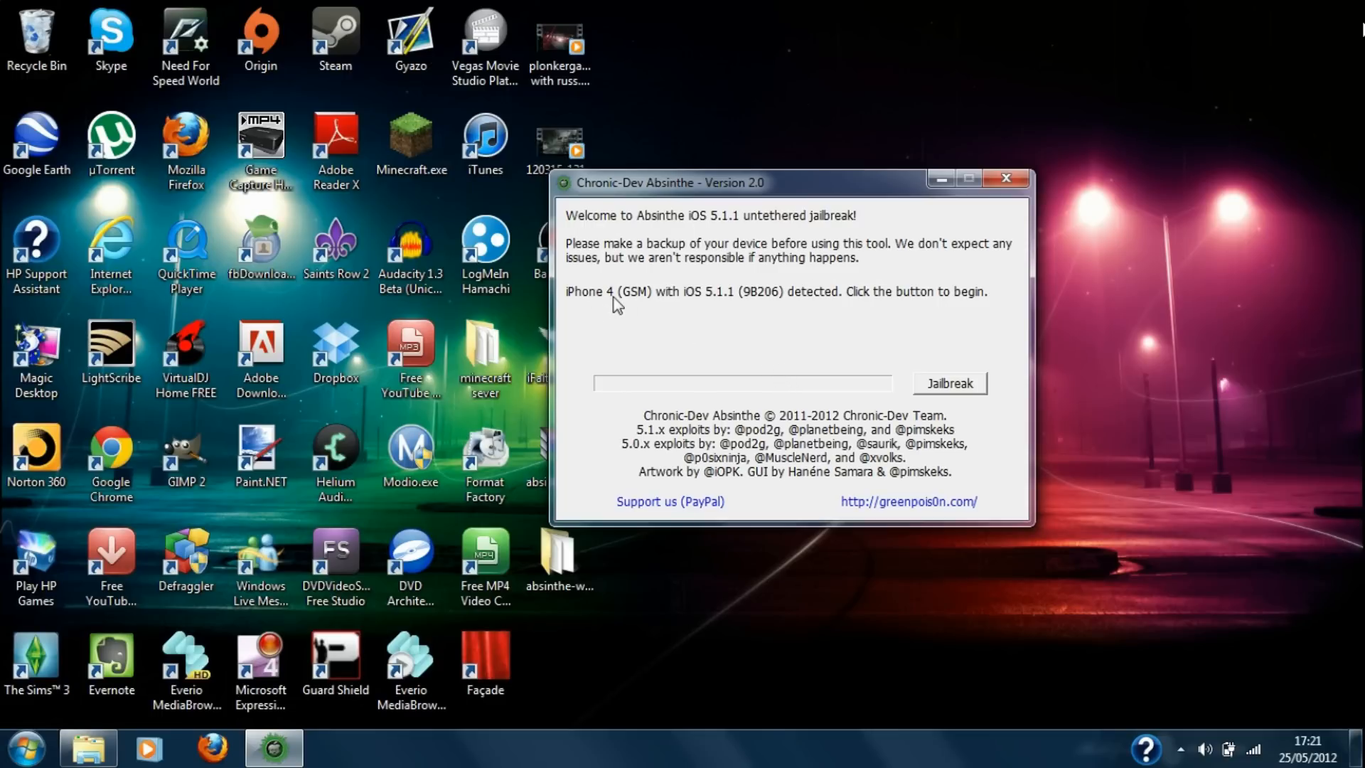
mouse_move(735, 310)
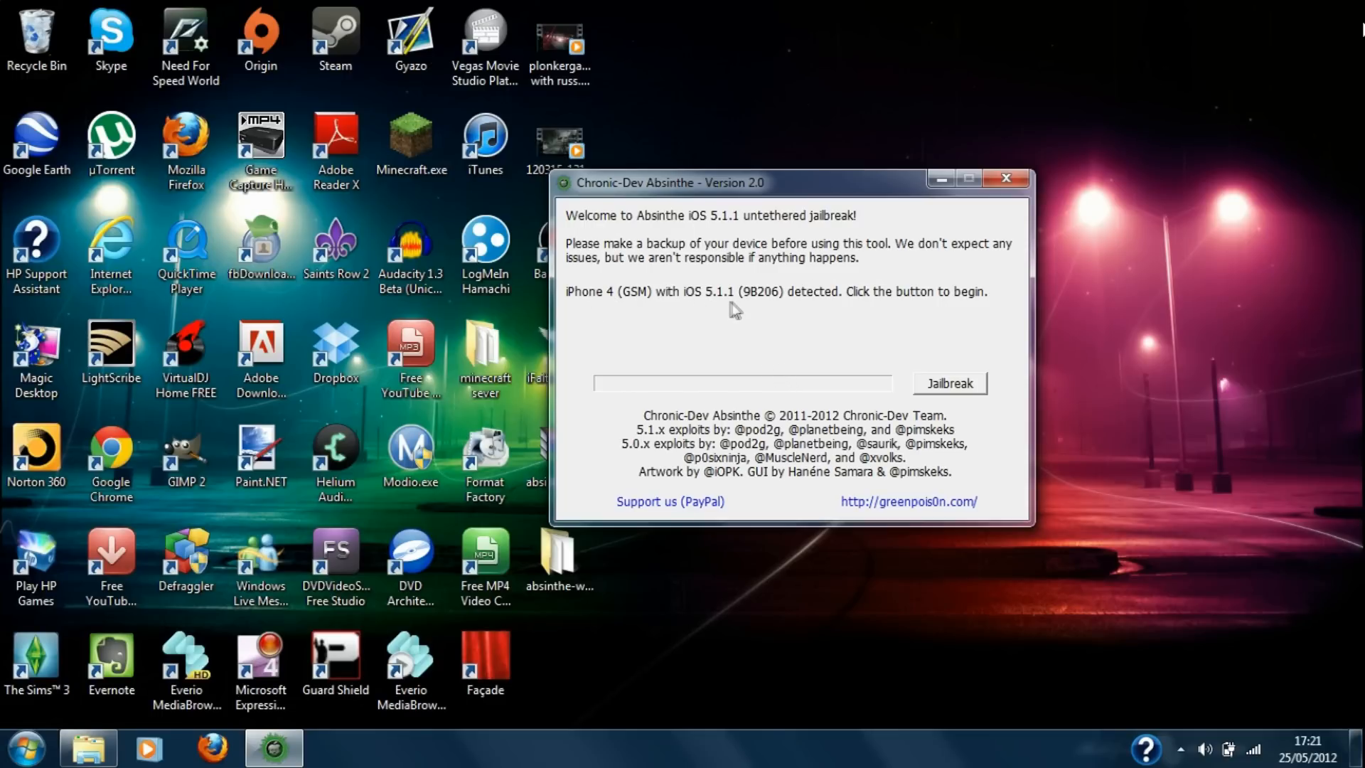
mouse_move(835, 318)
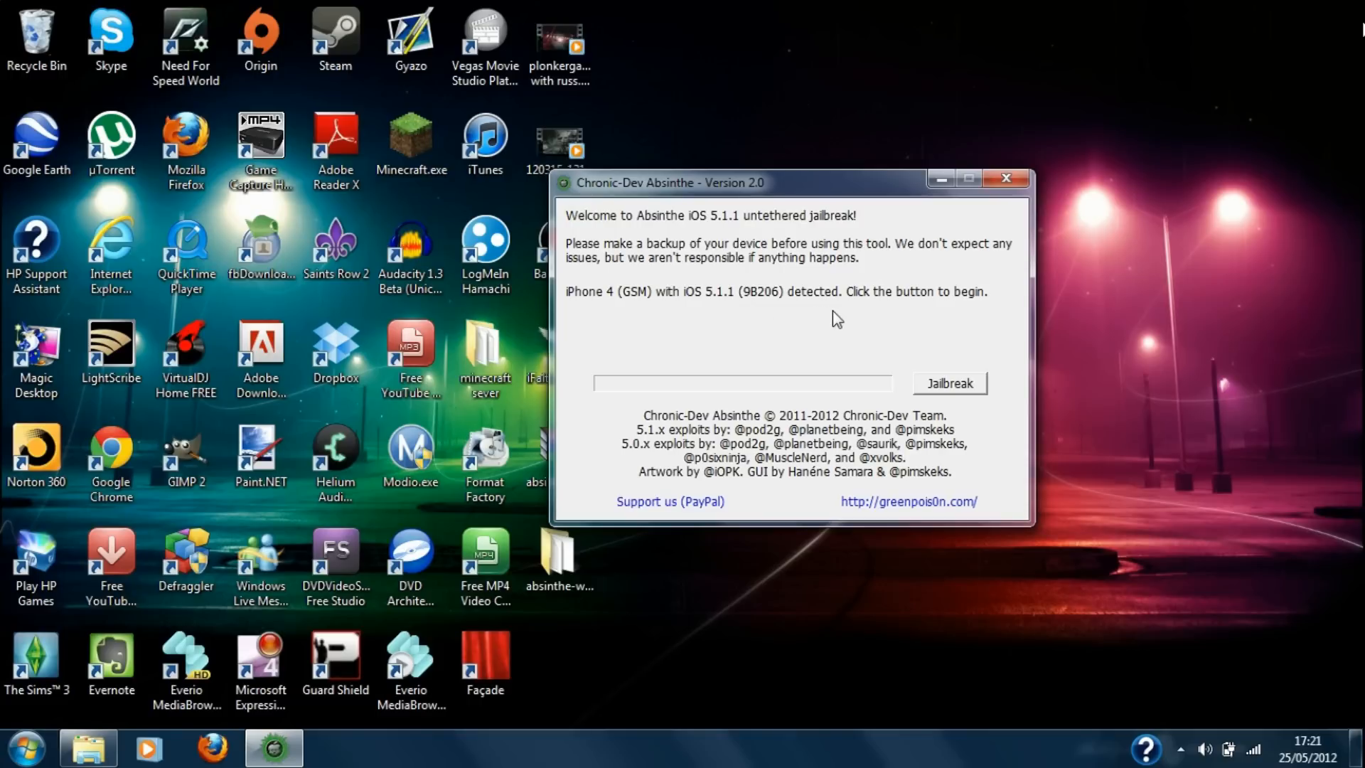
mouse_move(889, 332)
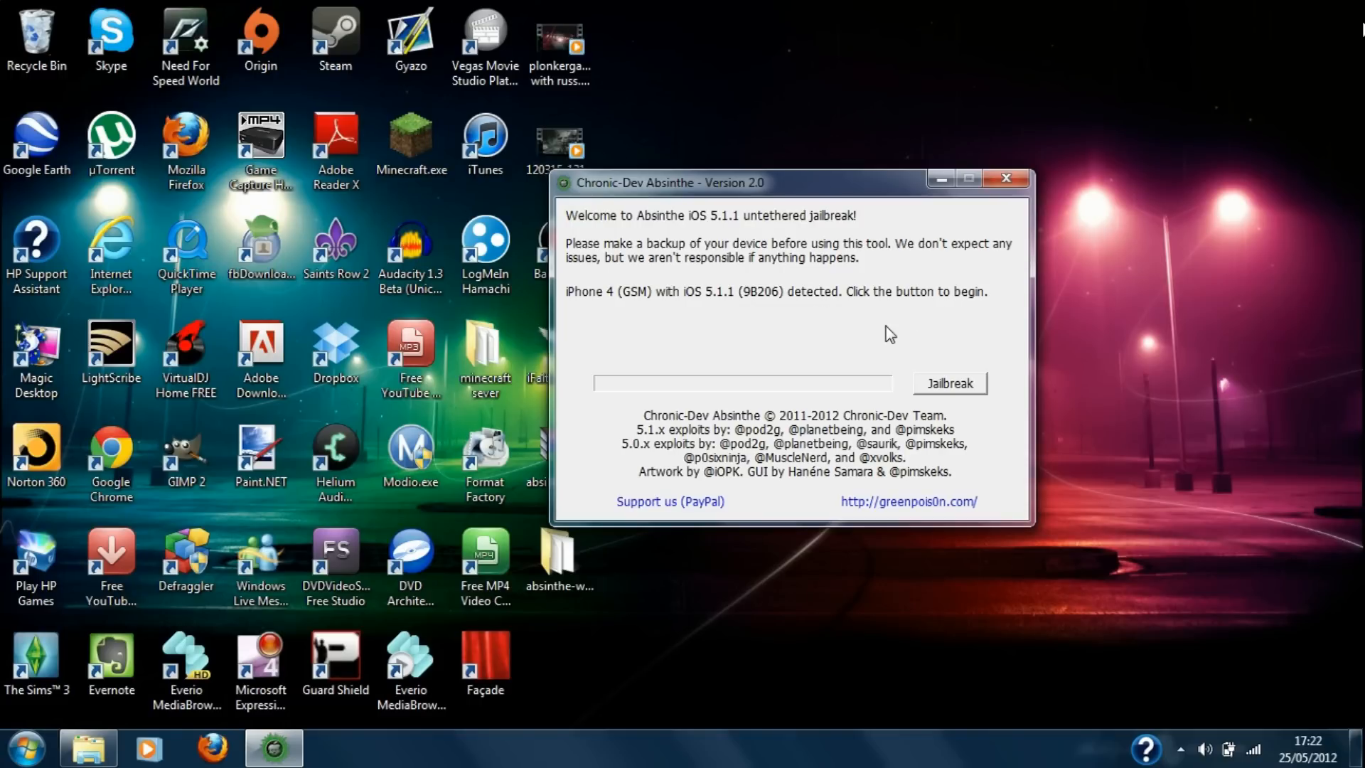
mouse_move(784, 429)
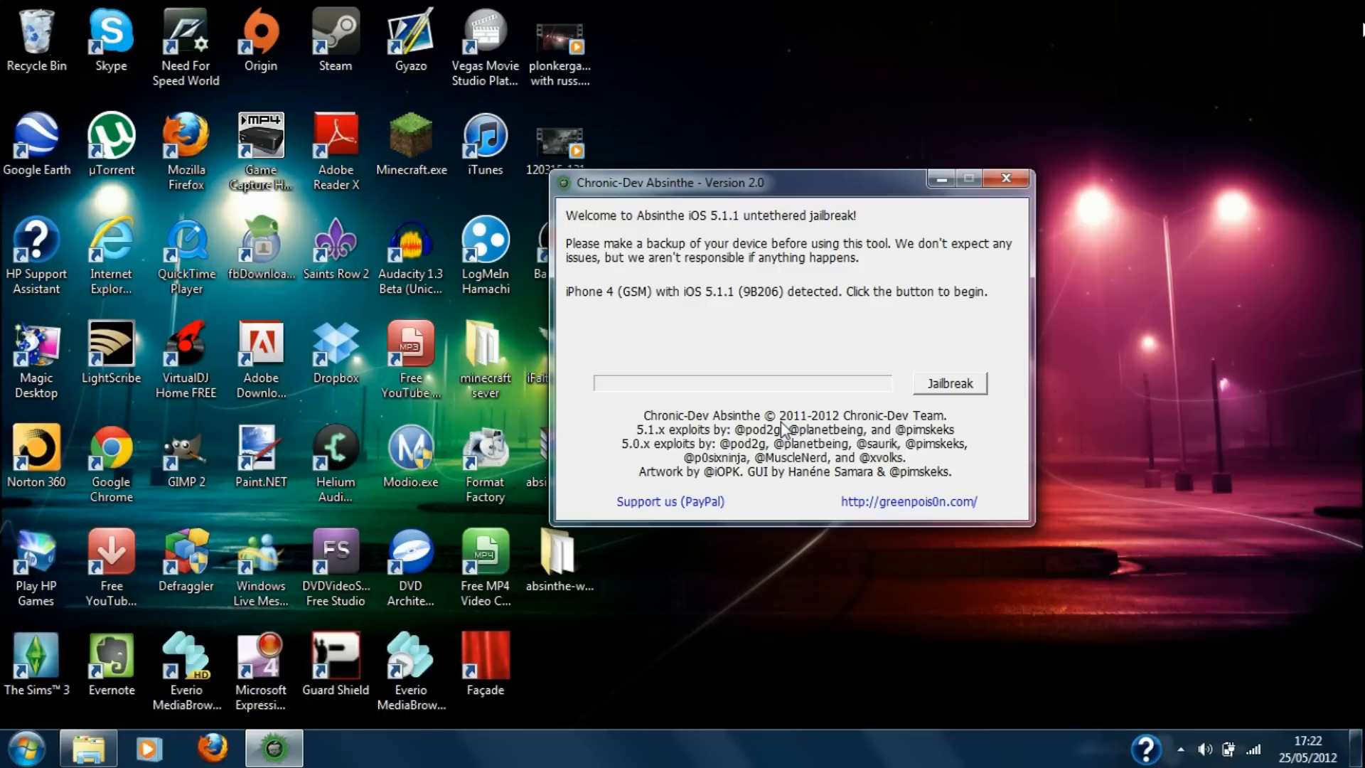
mouse_move(902, 365)
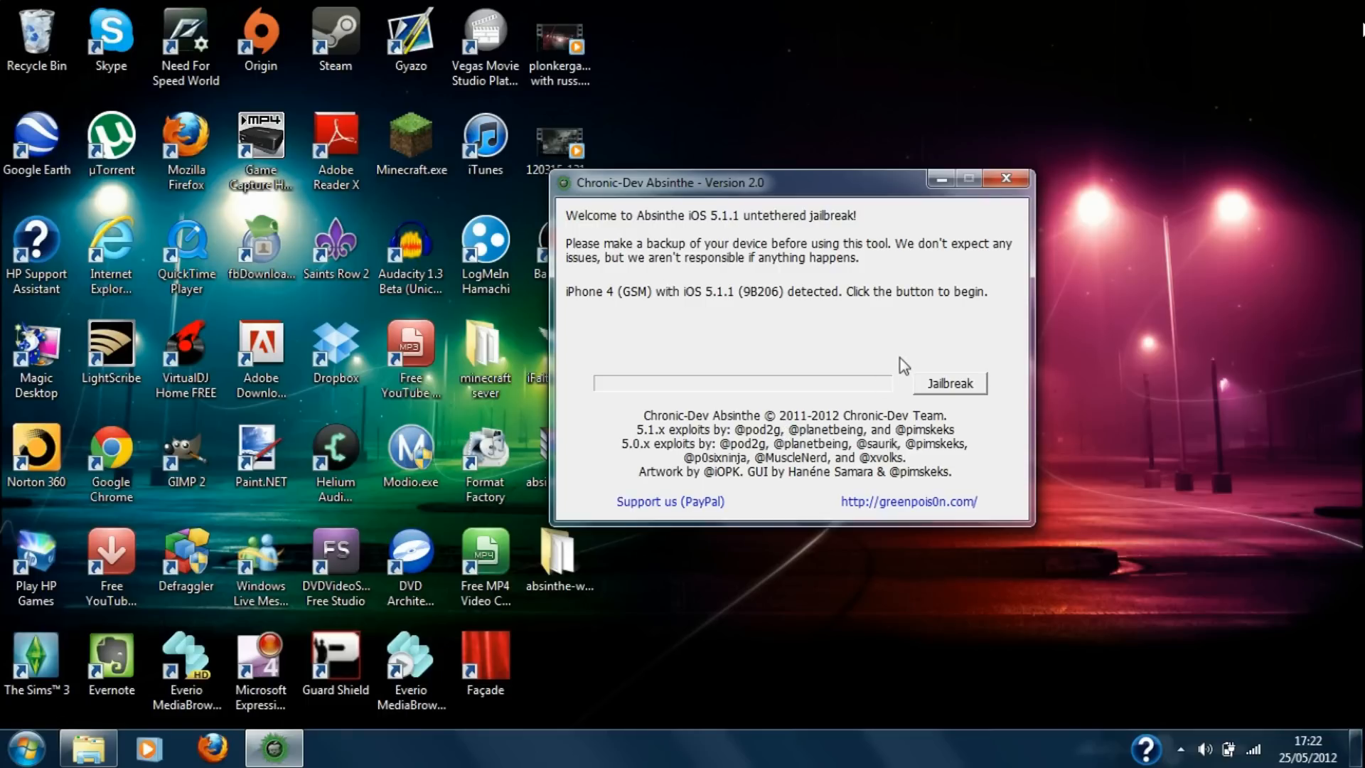
Start the jailbreak on the detected iPhone 4 and let it run to 'Done, enjoy!'.
click(950, 384)
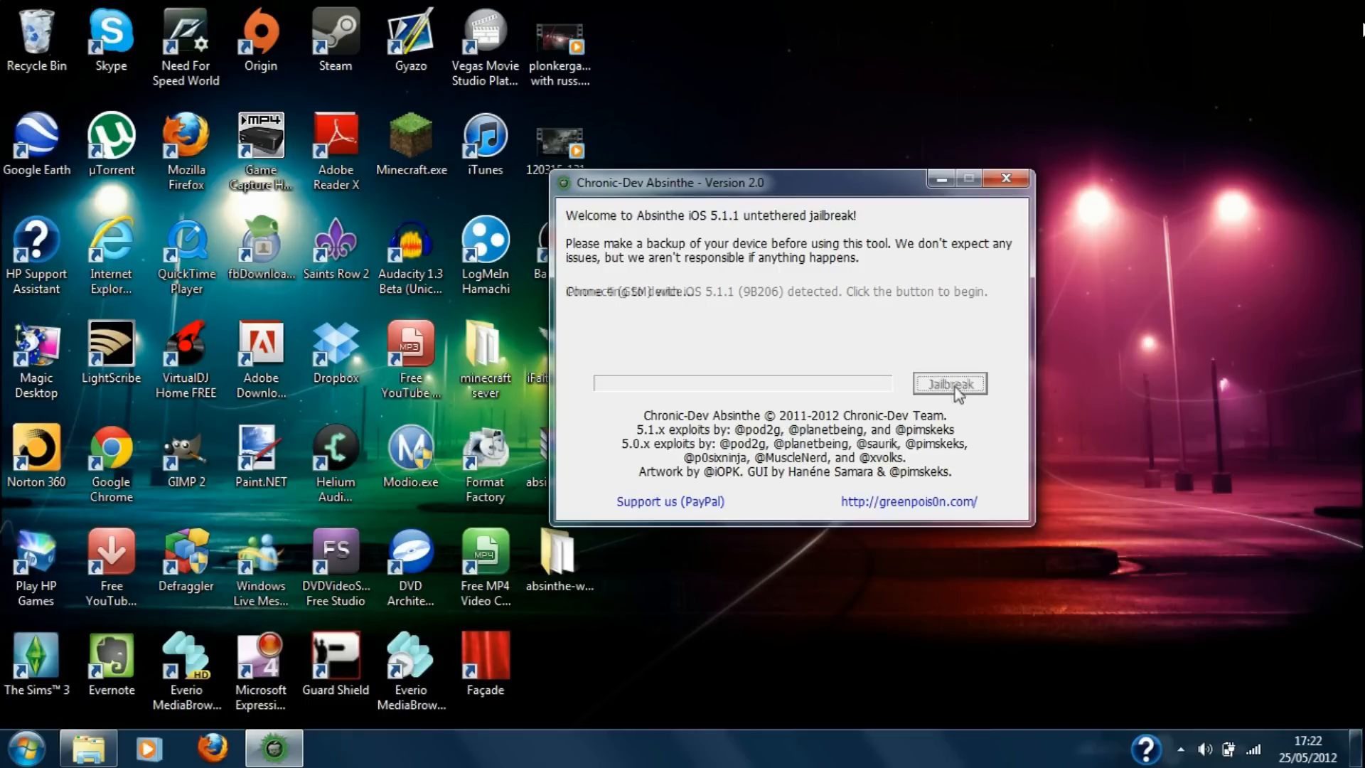
click(949, 384)
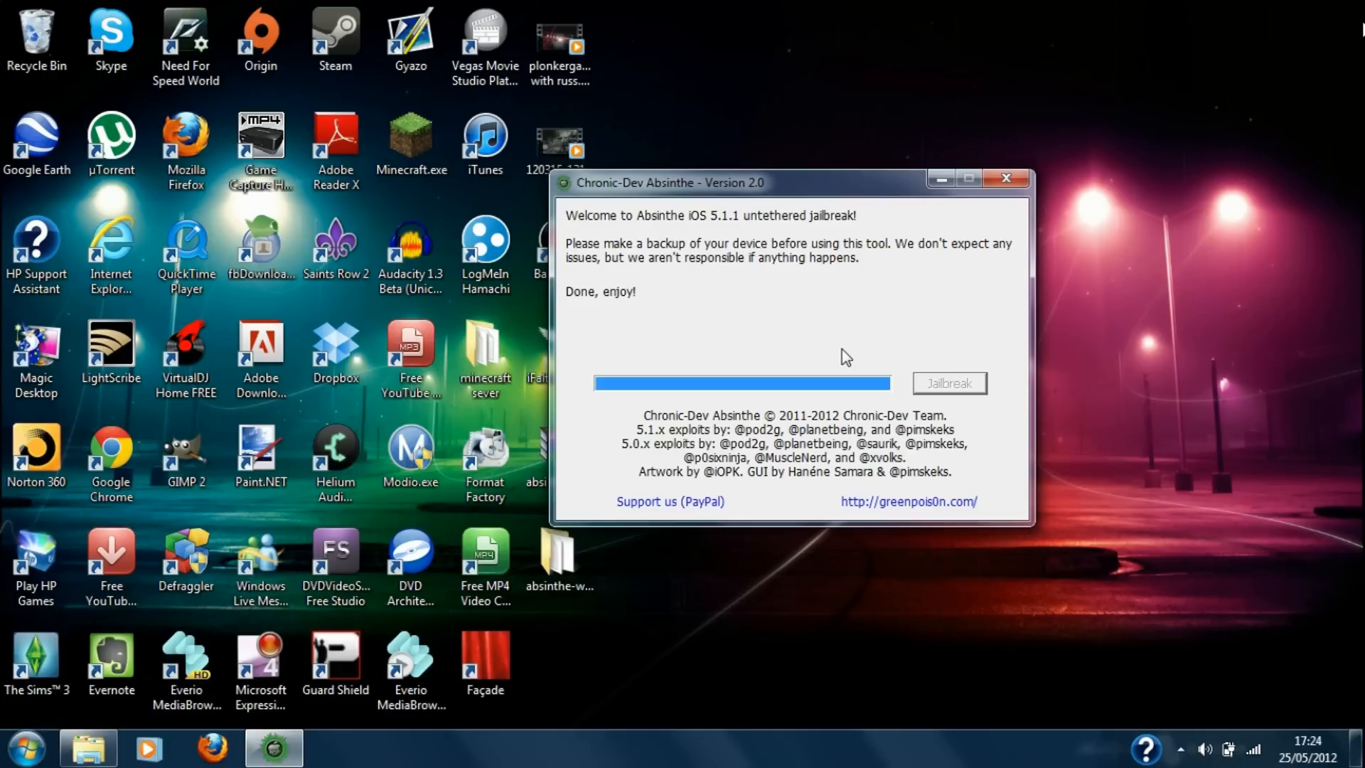
mouse_move(825, 394)
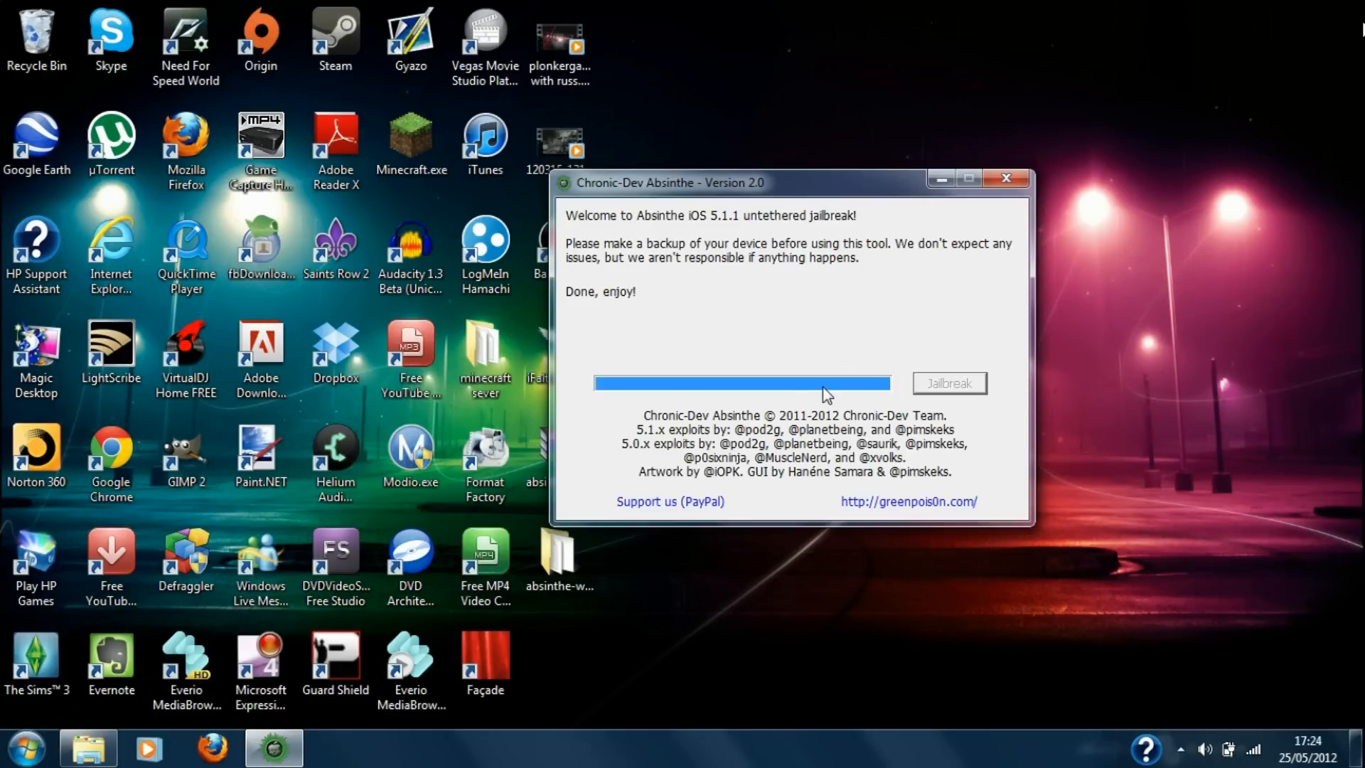